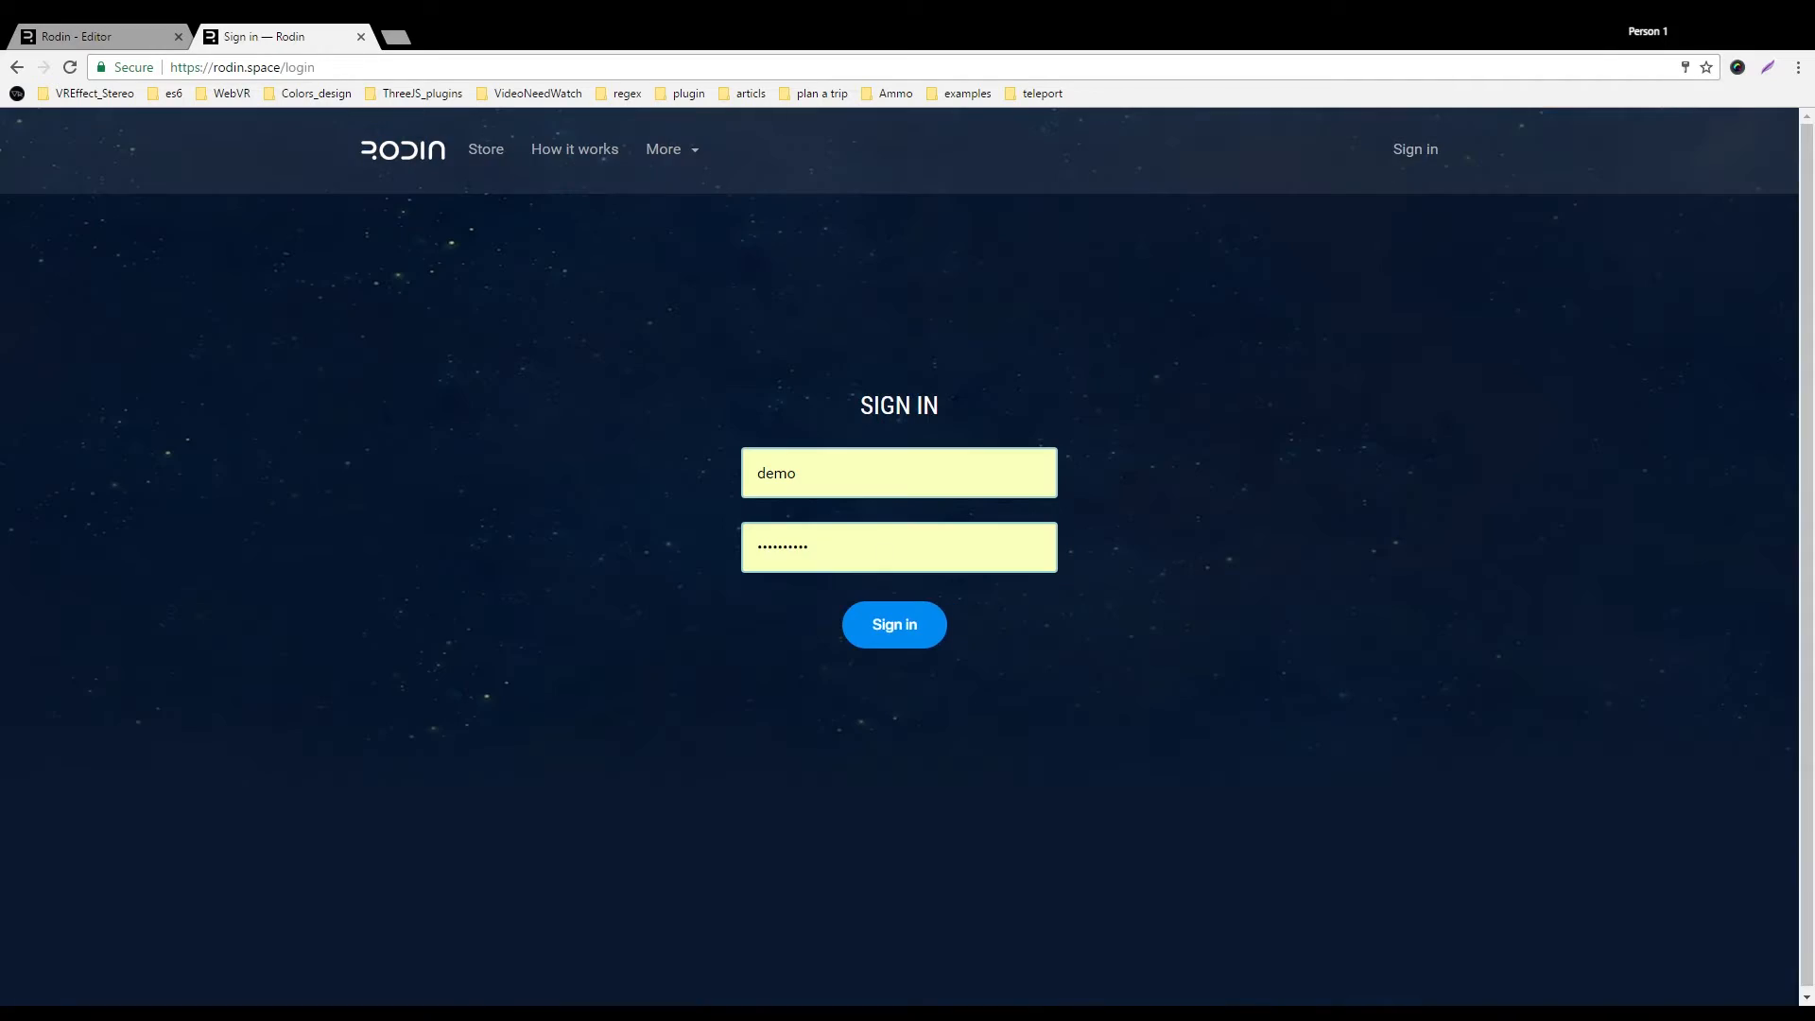
Sign in with the filled-in credentials to reach the Rodin project dashboard.
{"action": "left_click", "coordinate": [894, 624]}
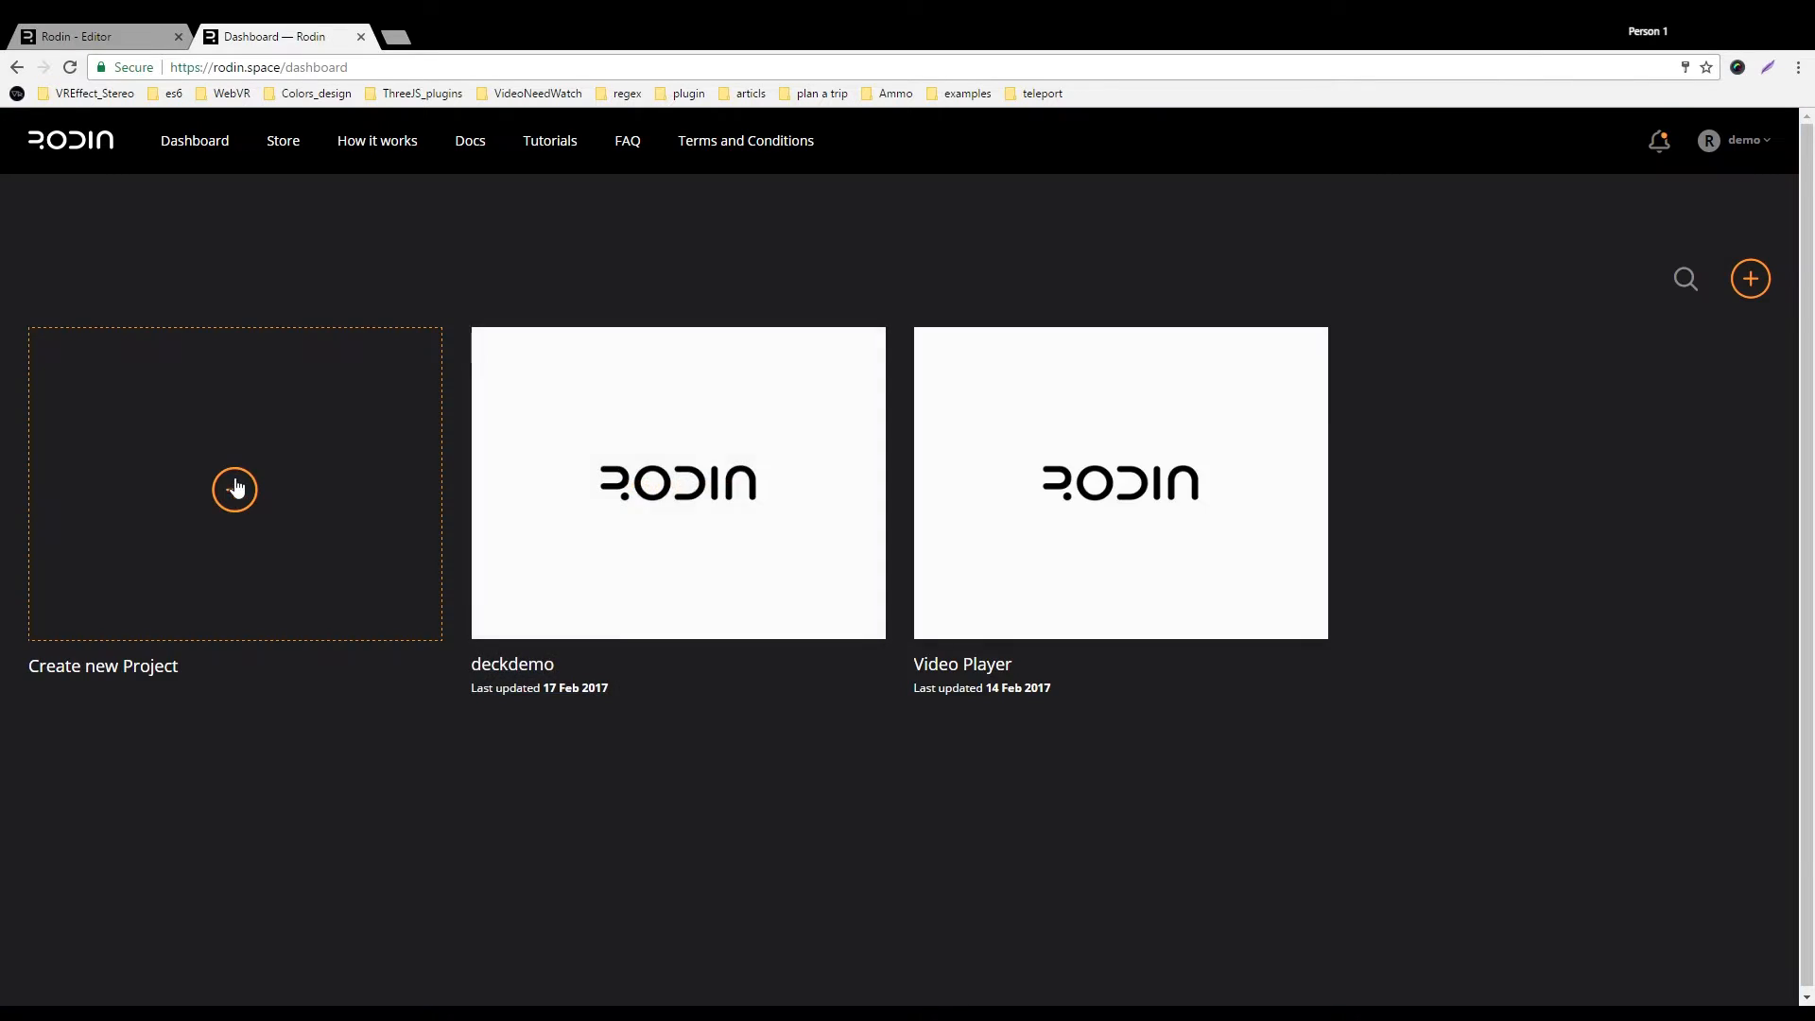
Create a Deck project named 'demo' with description 'Presentation deck'.
{"action": "left_click", "coordinate": [235, 482]}
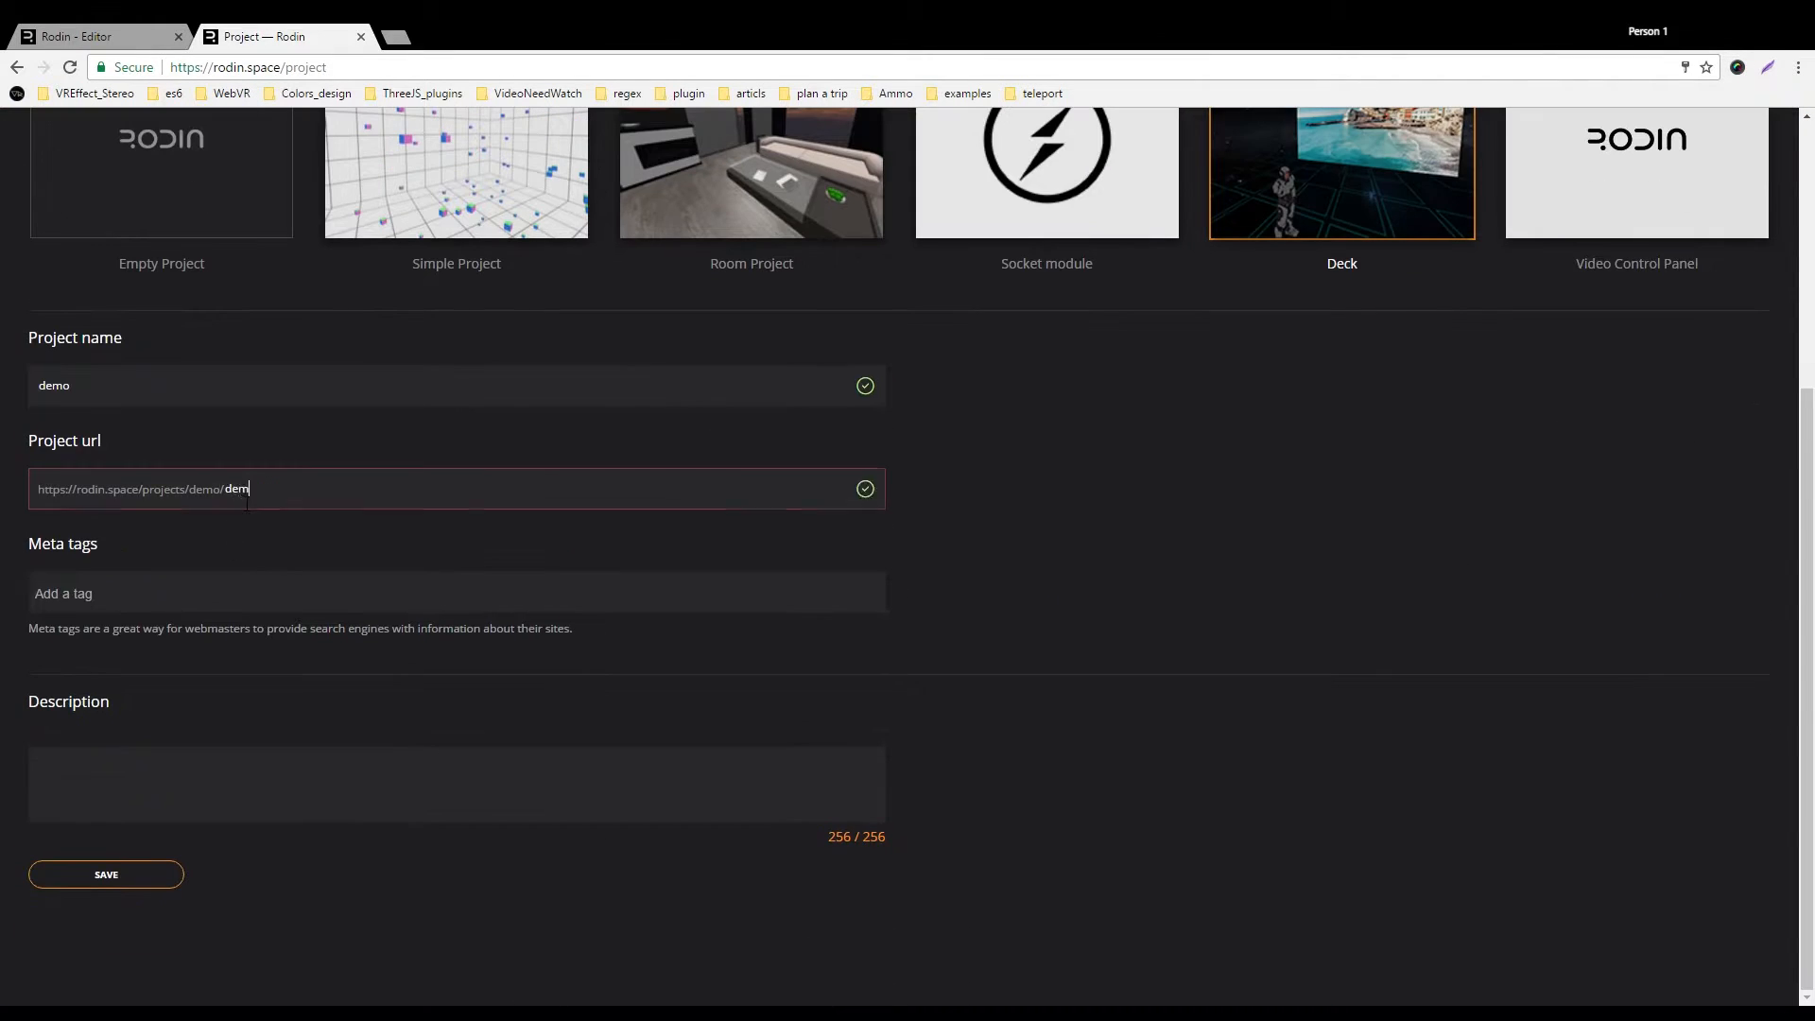
{"action": "type", "text": "demo"}
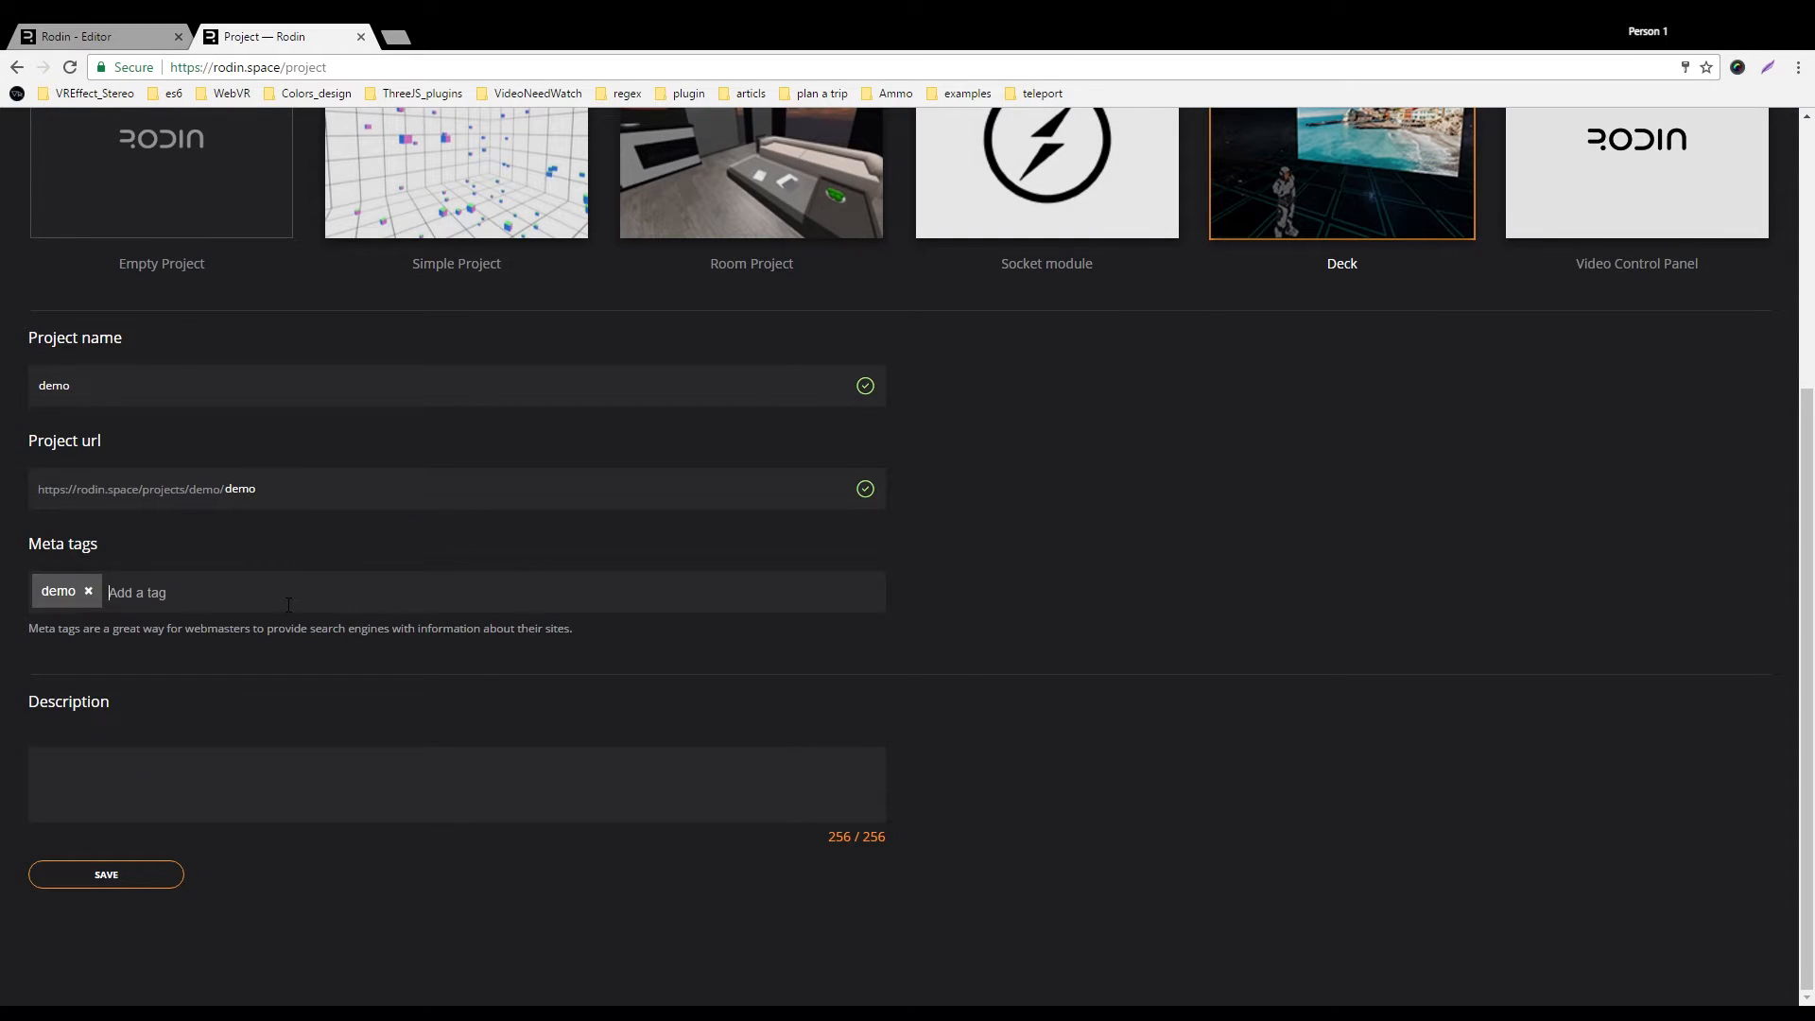
{"action": "type", "text": "Presenta"}
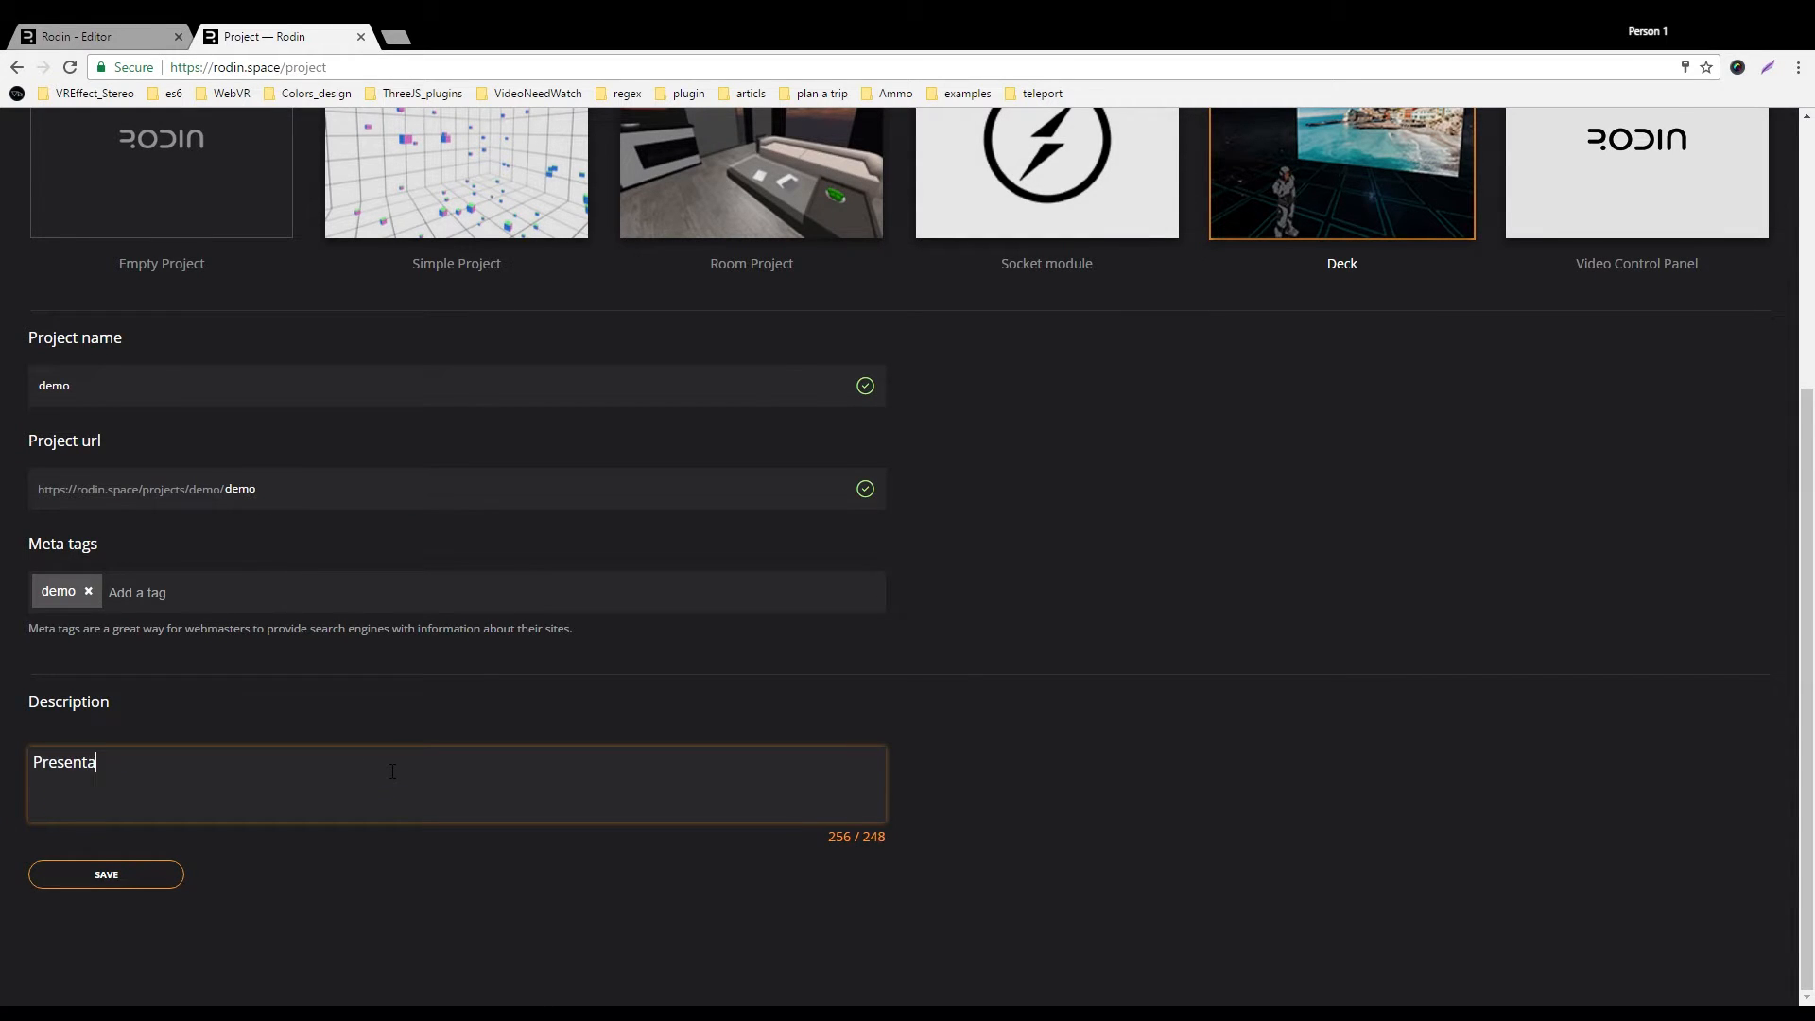
{"action": "type", "text": "tion deck"}
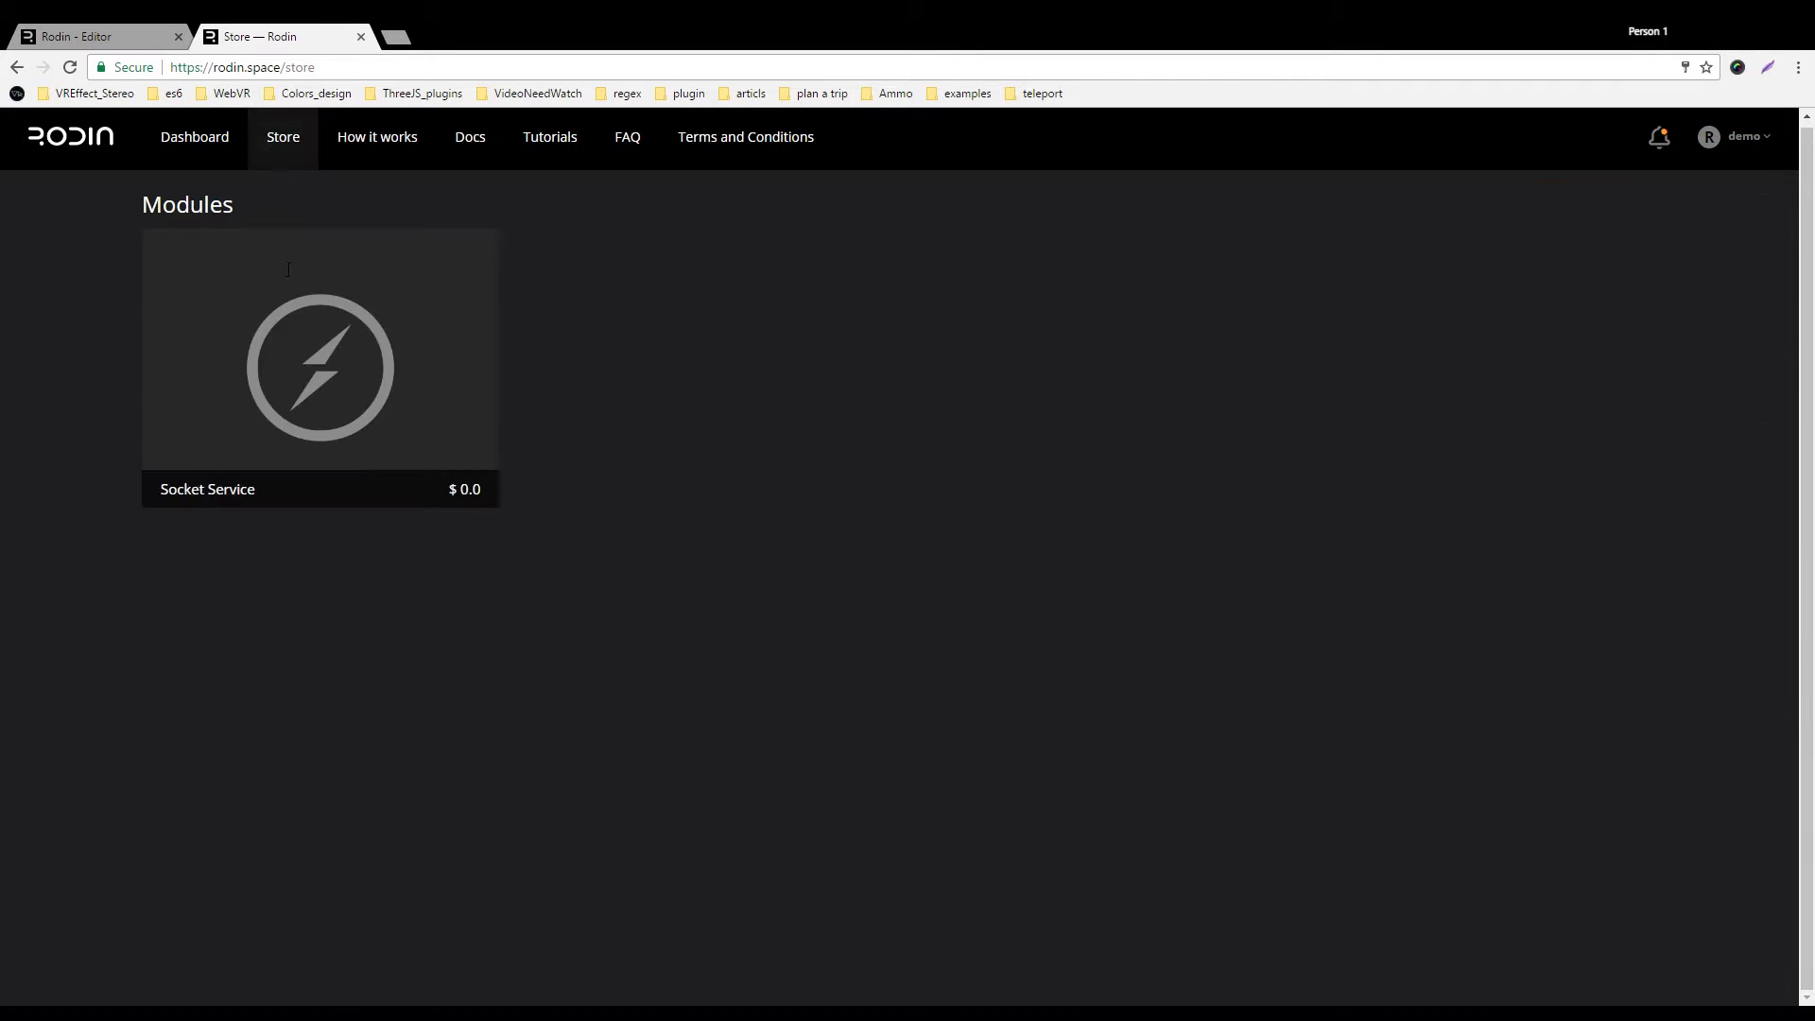
Subscribe to the Socket Service module in the Store and return to the dashboard.
{"action": "left_click", "coordinate": [320, 369]}
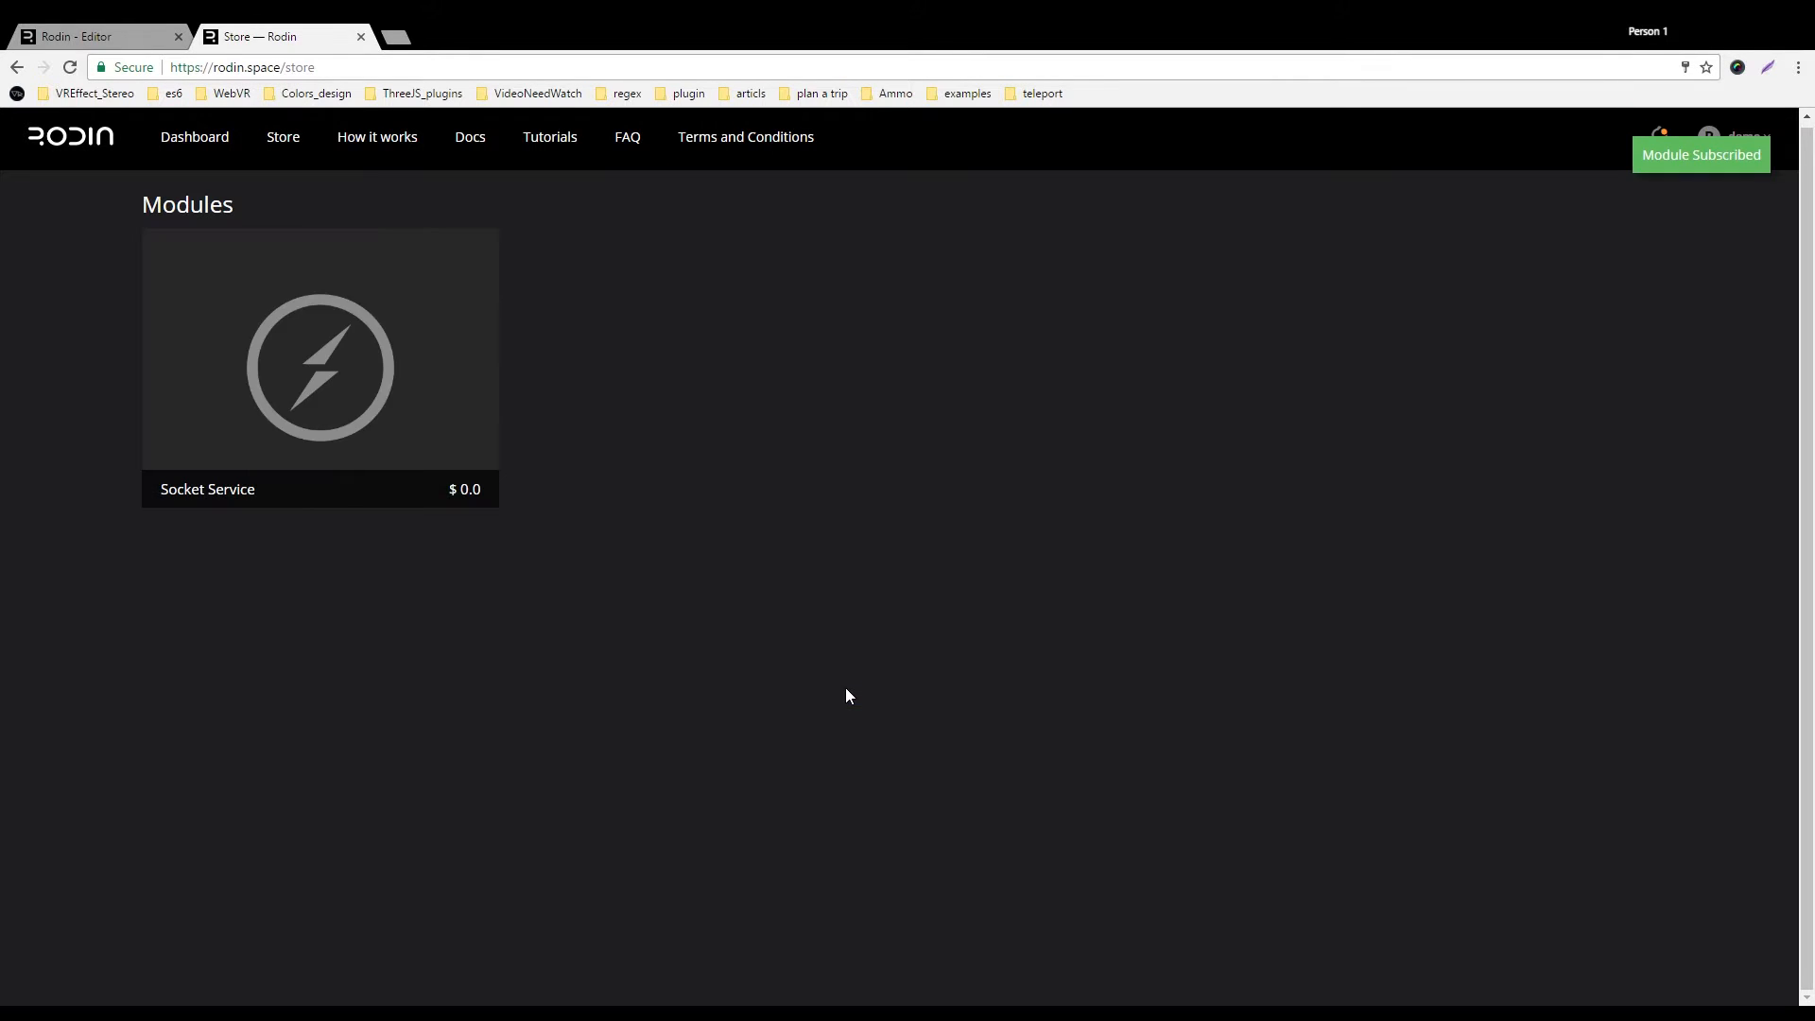
{"action": "left_click", "coordinate": [193, 136]}
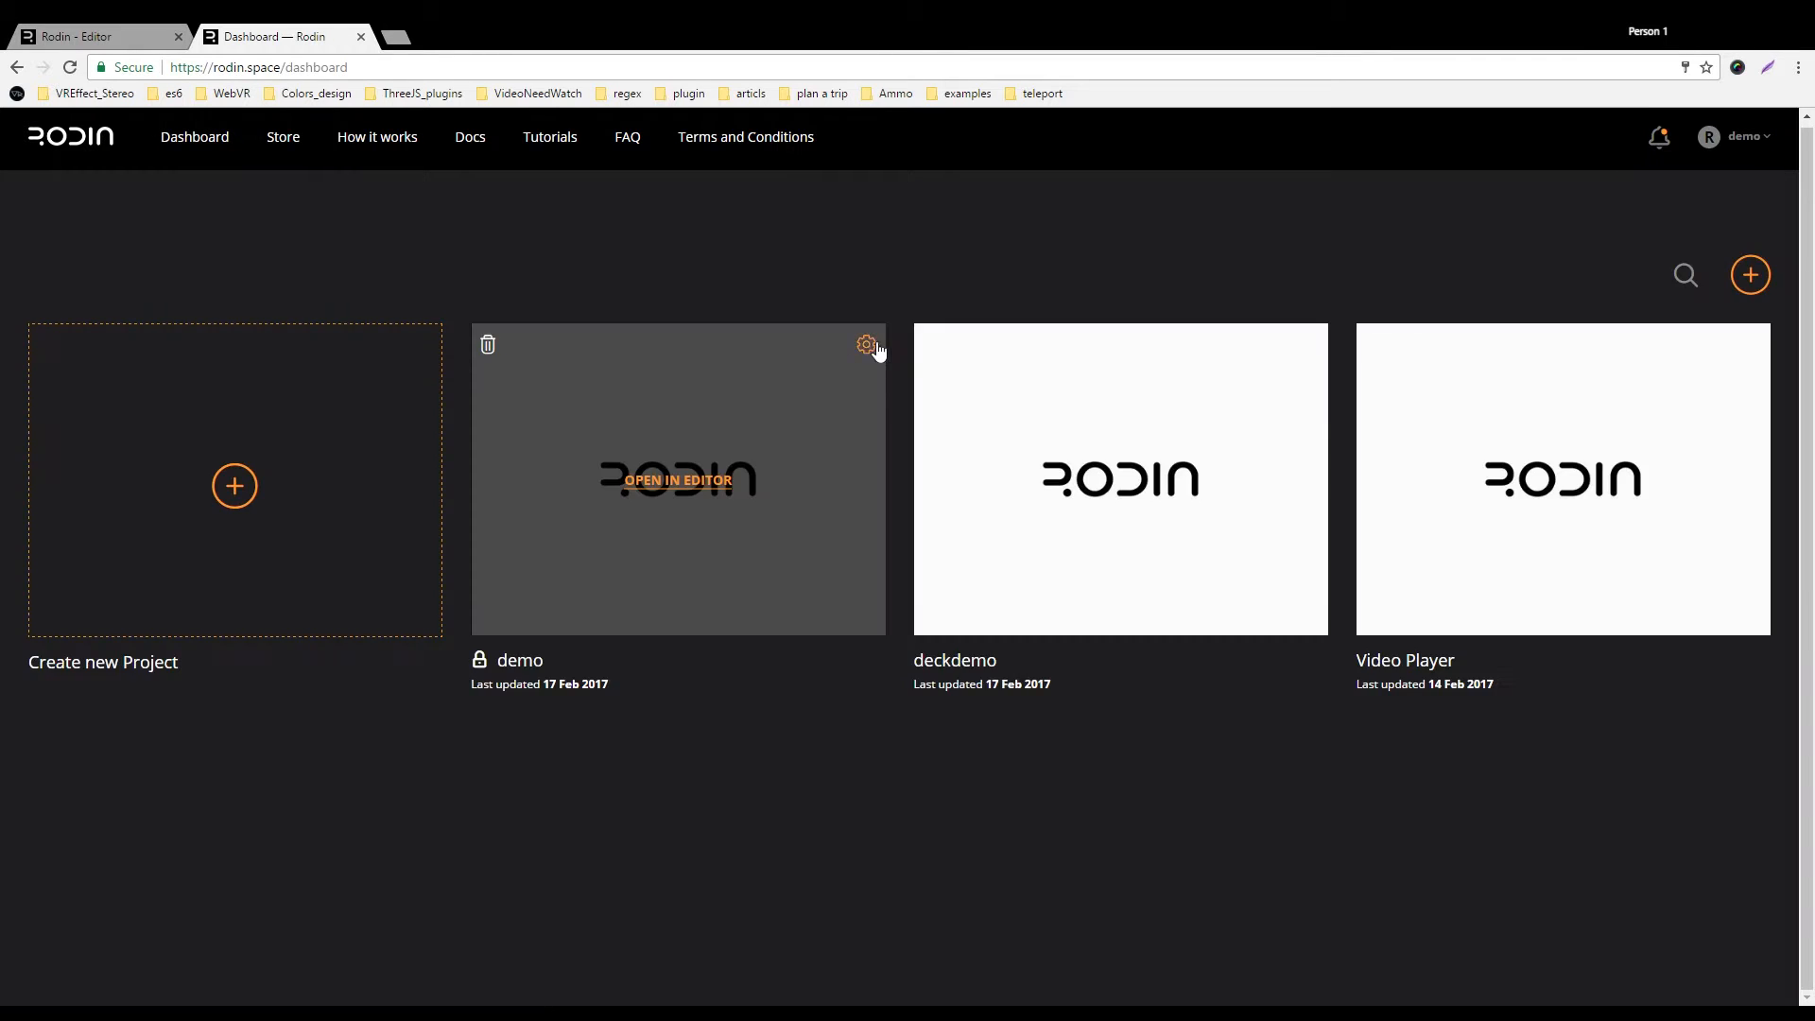
Assign Socket Service to the demo project via Generate Script, then launch the code editor.
{"action": "left_click", "coordinate": [866, 344]}
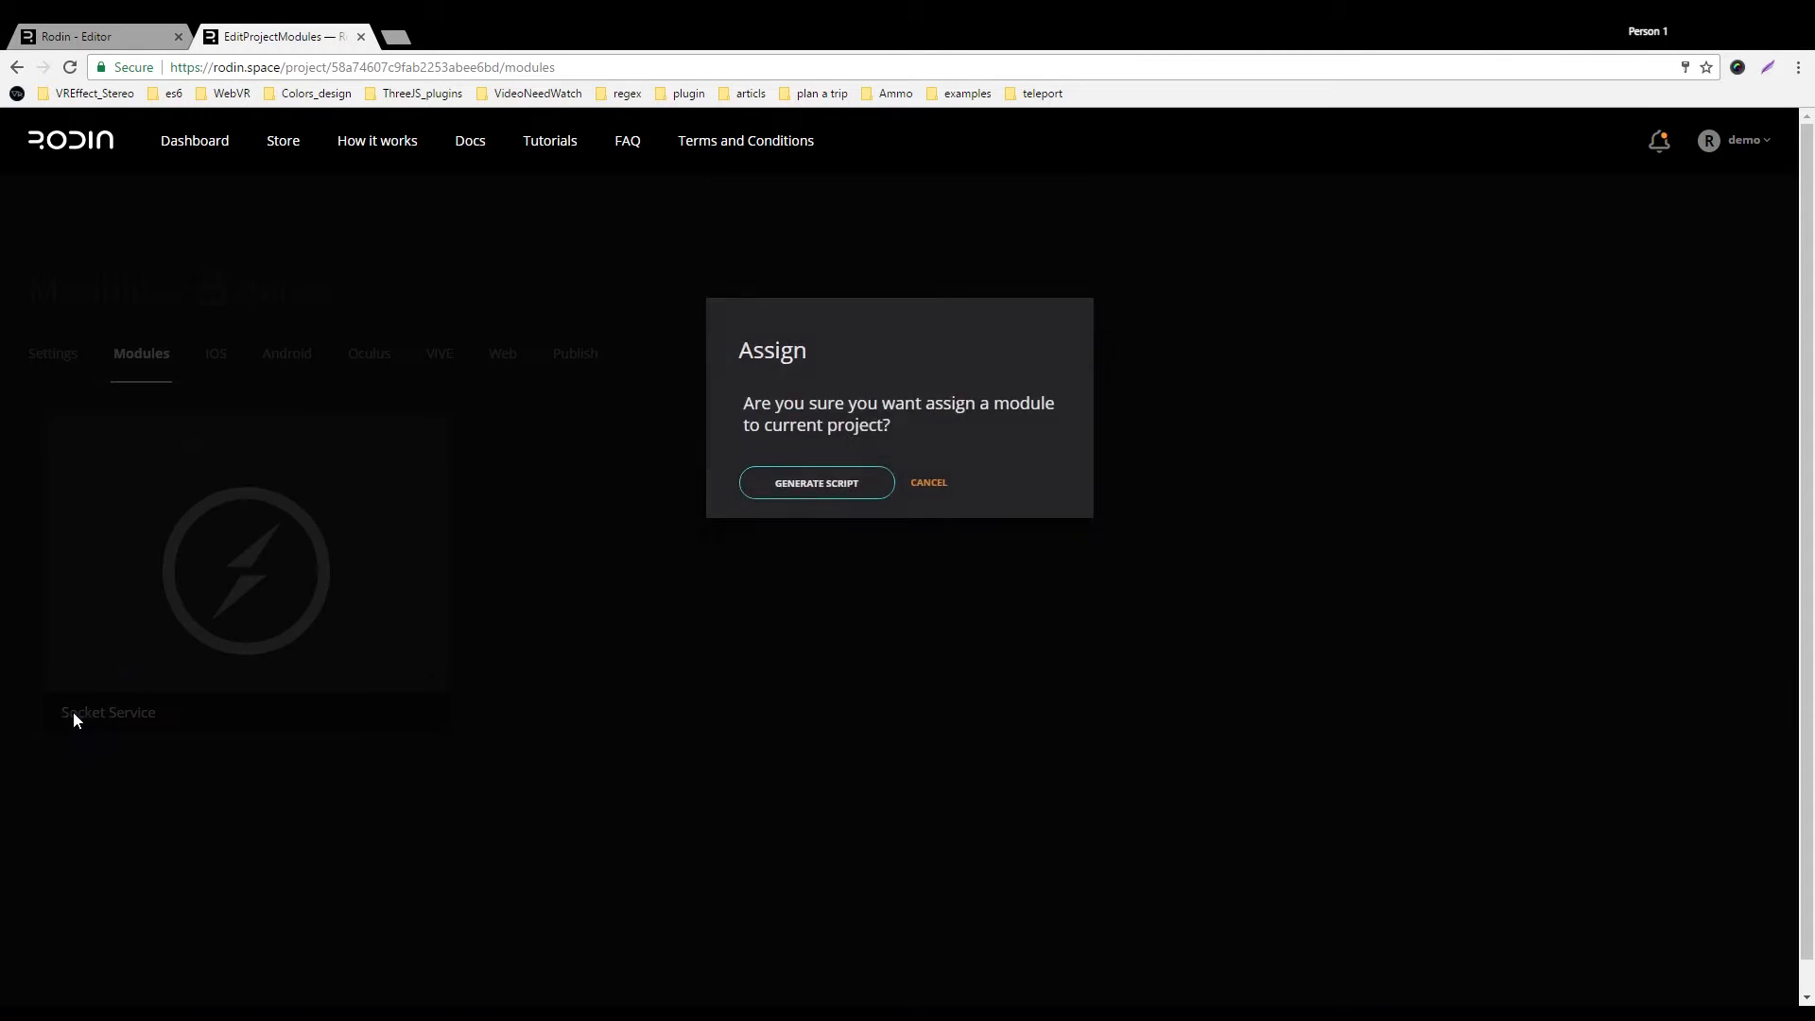
{"action": "left_click", "coordinate": [815, 482]}
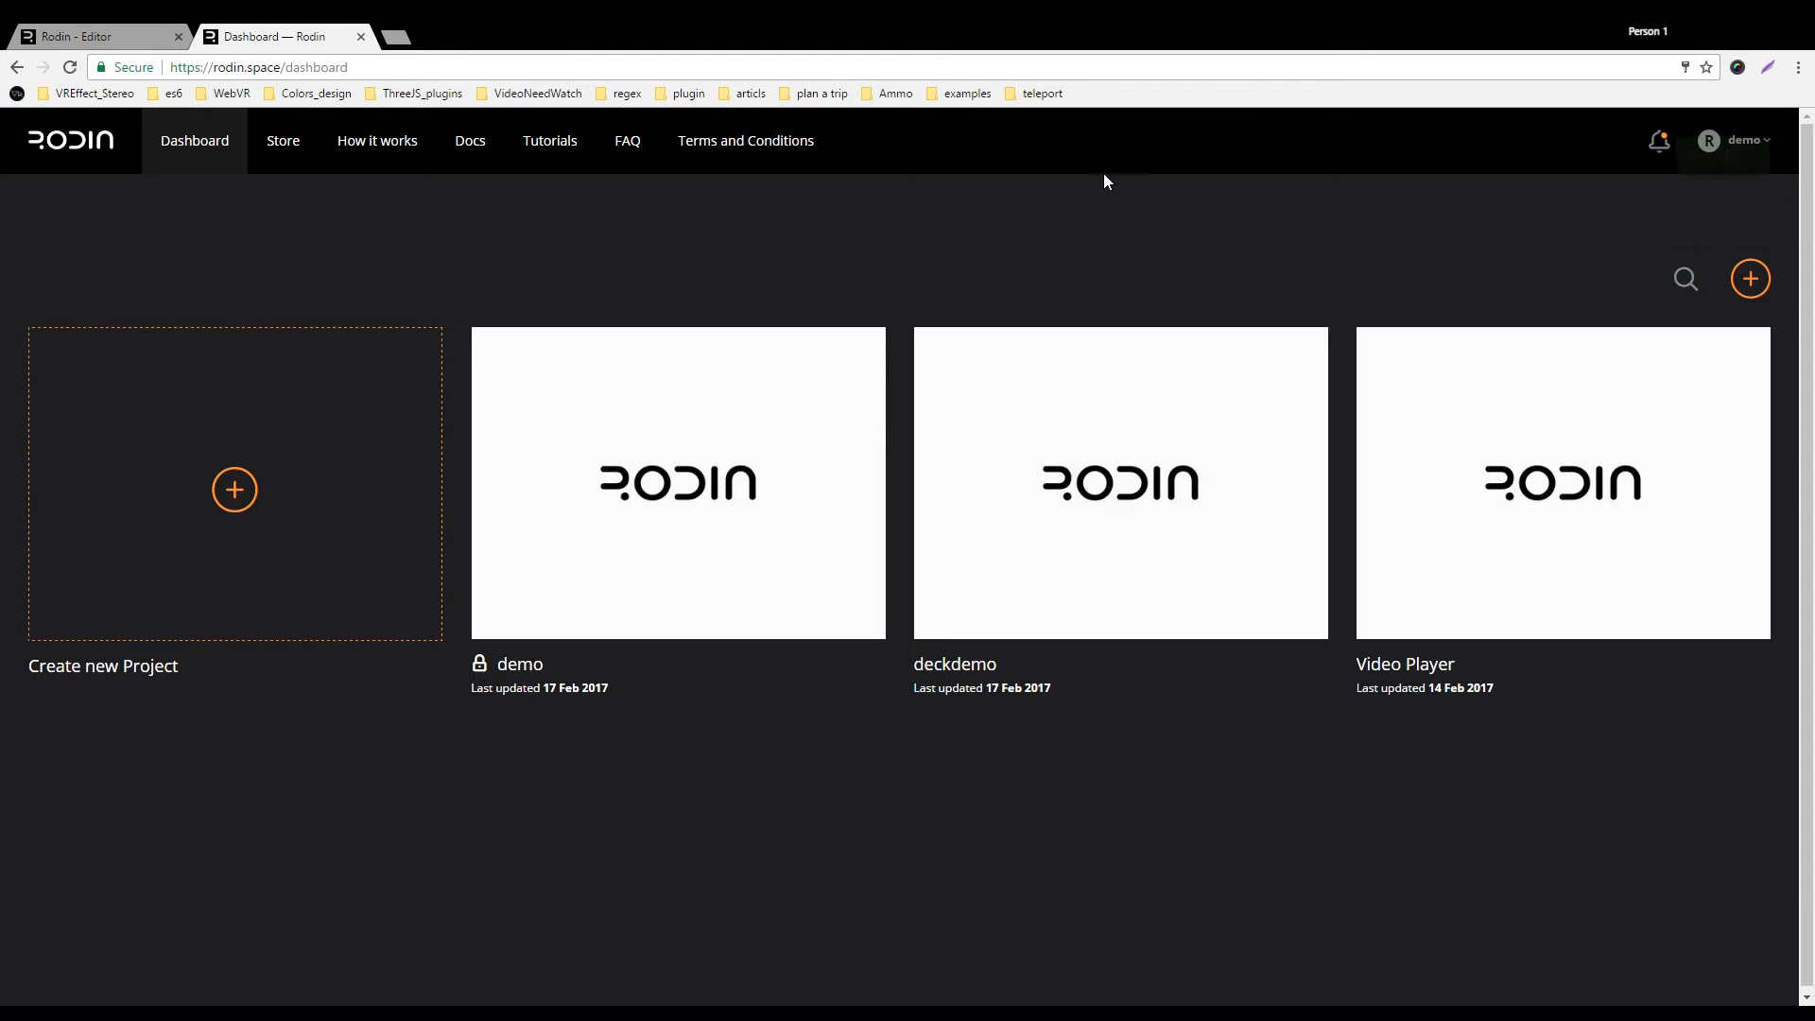
{"action": "left_click", "coordinate": [1119, 482]}
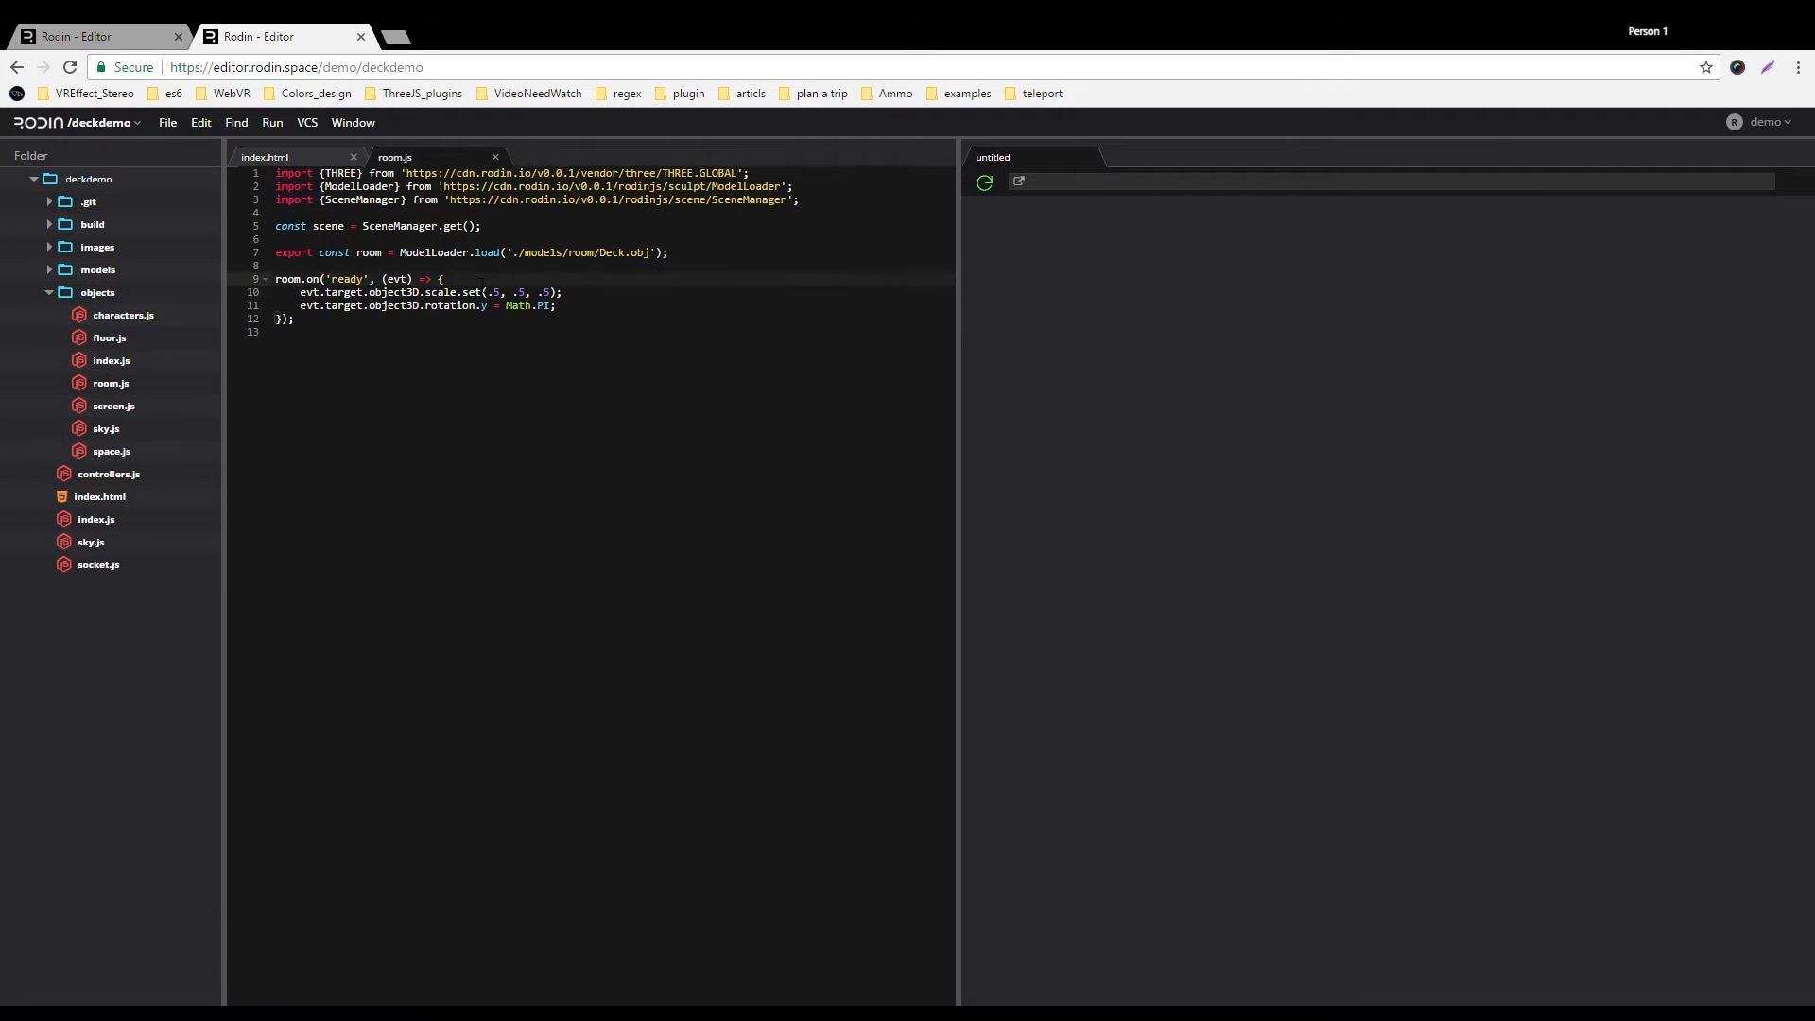
Insert scene.add(evt.target.object3D); in the room 'ready' handler of room.js.
{"action": "type", "text": "scene.add(ev);"}
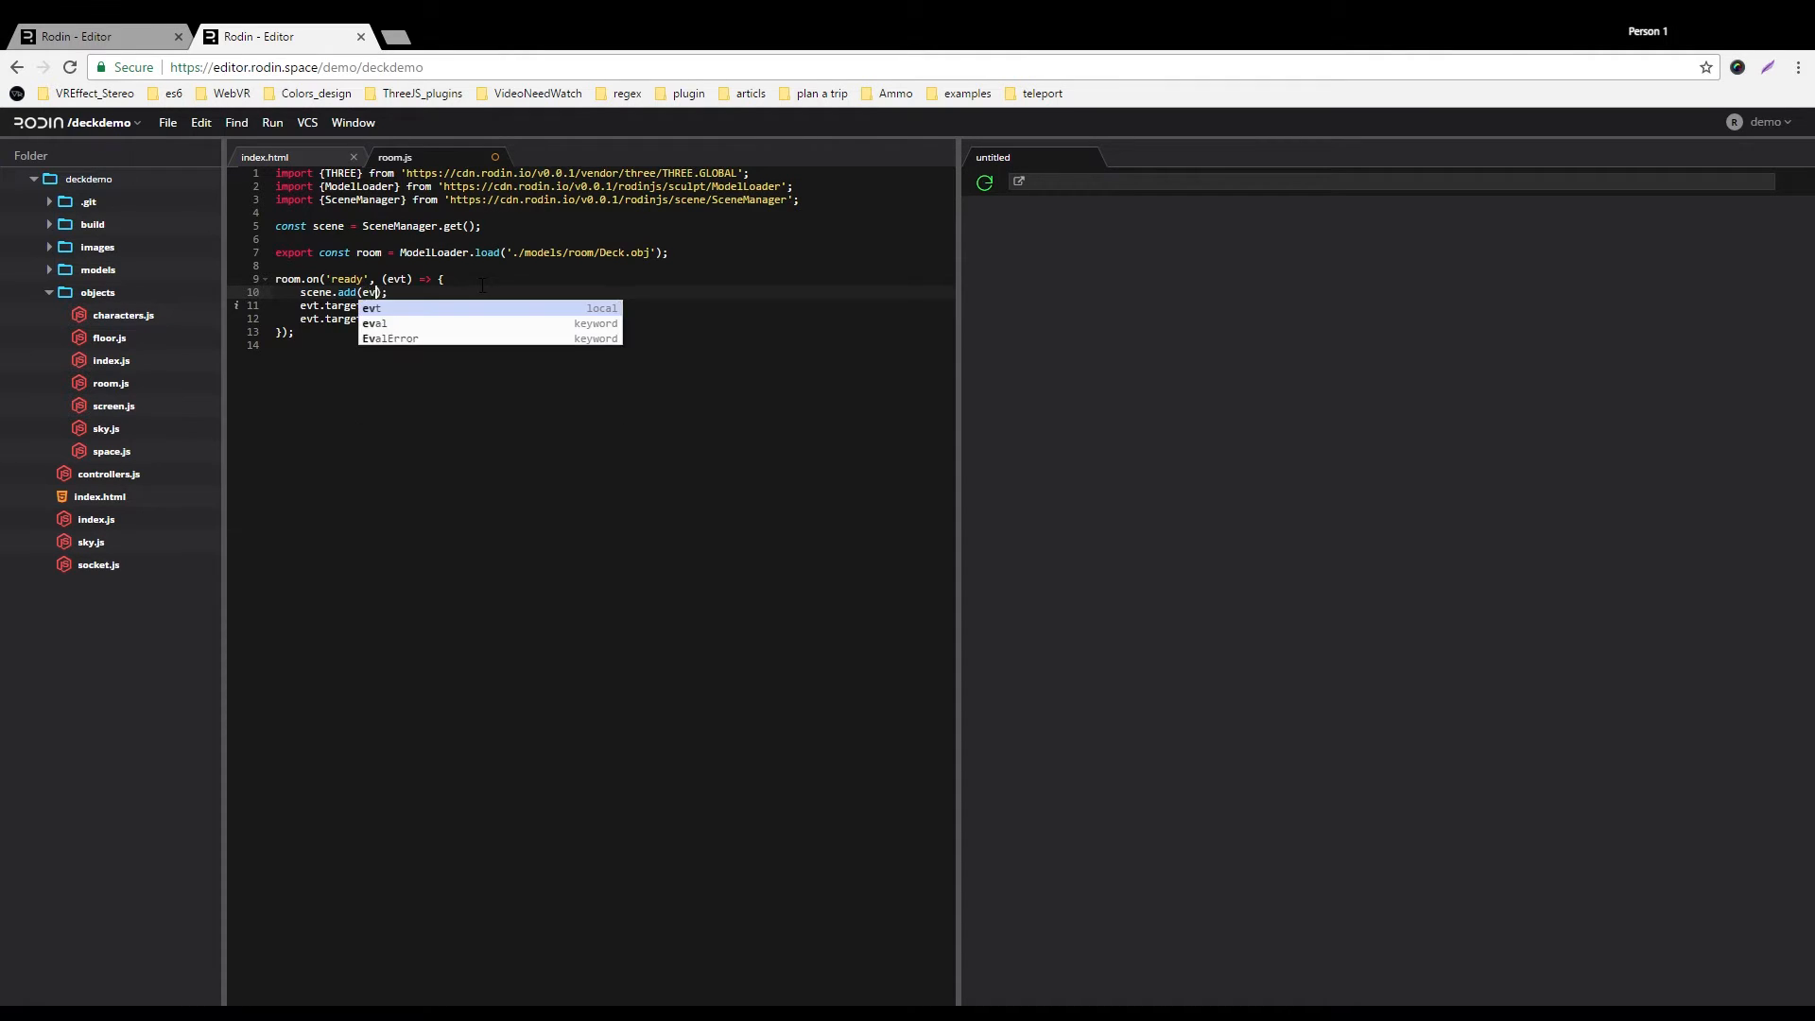
{"action": "type", "text": "target.obj"}
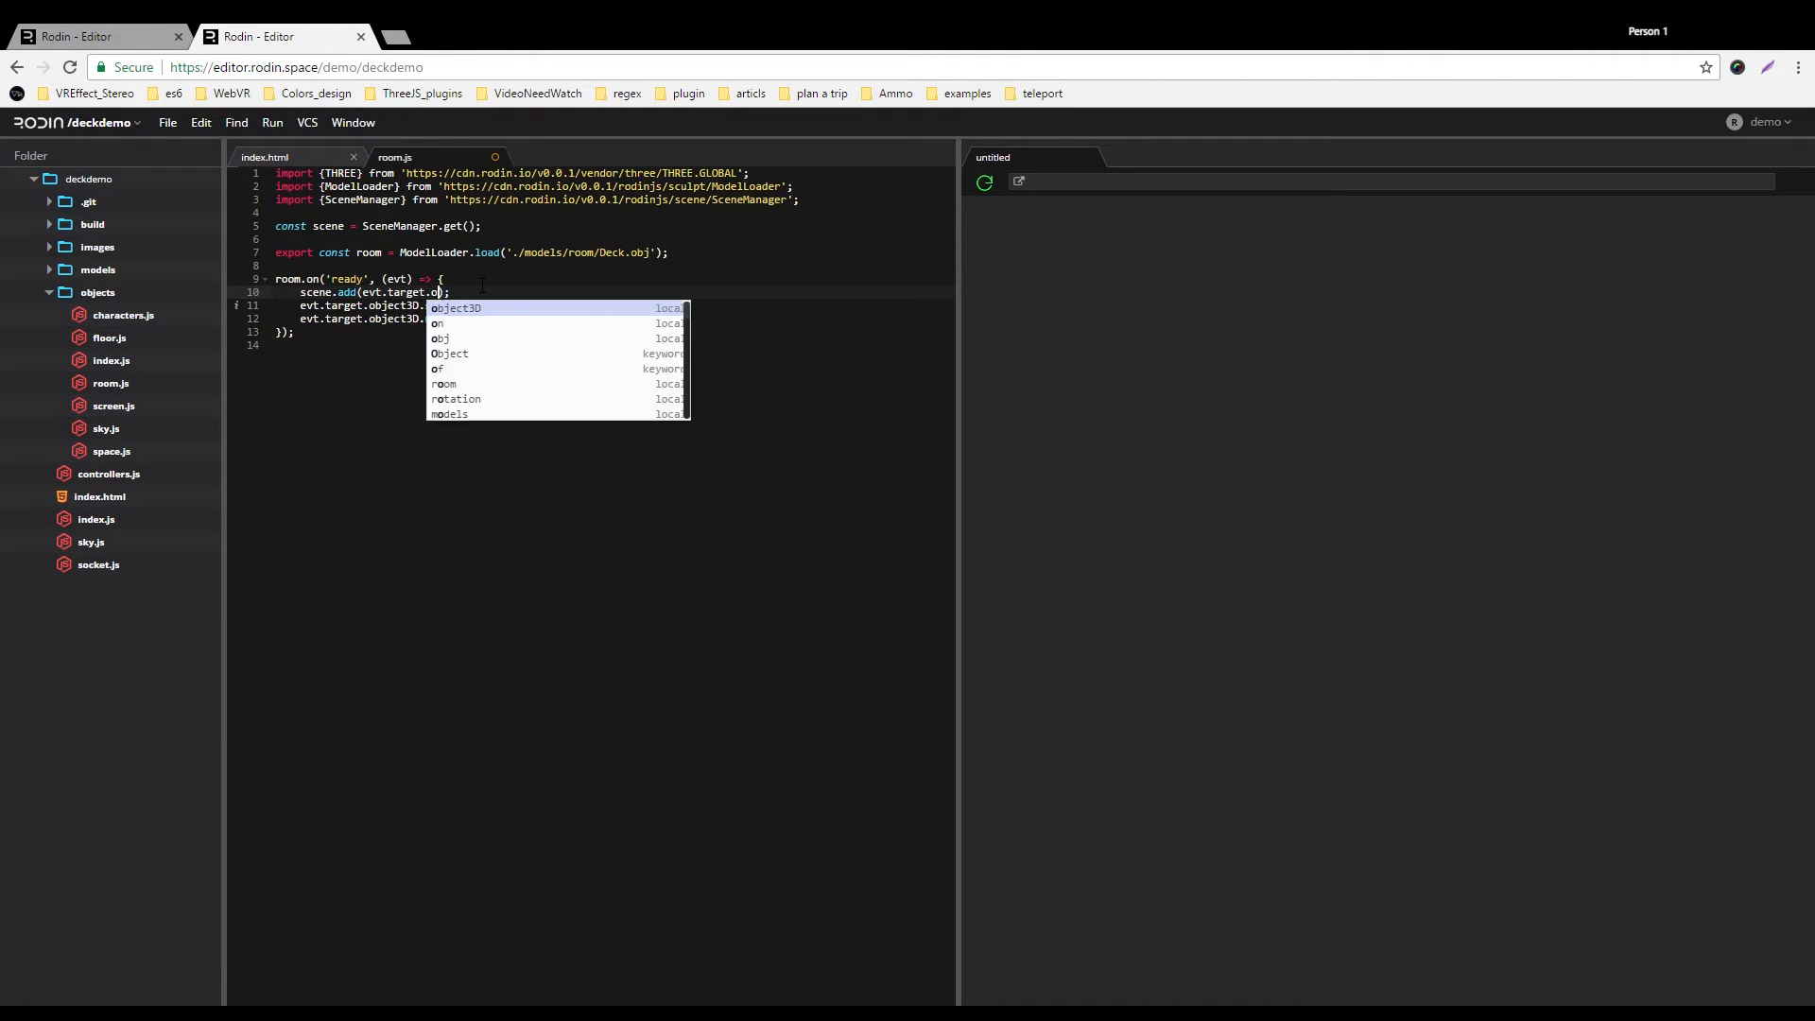
{"action": "key", "text": "Enter"}
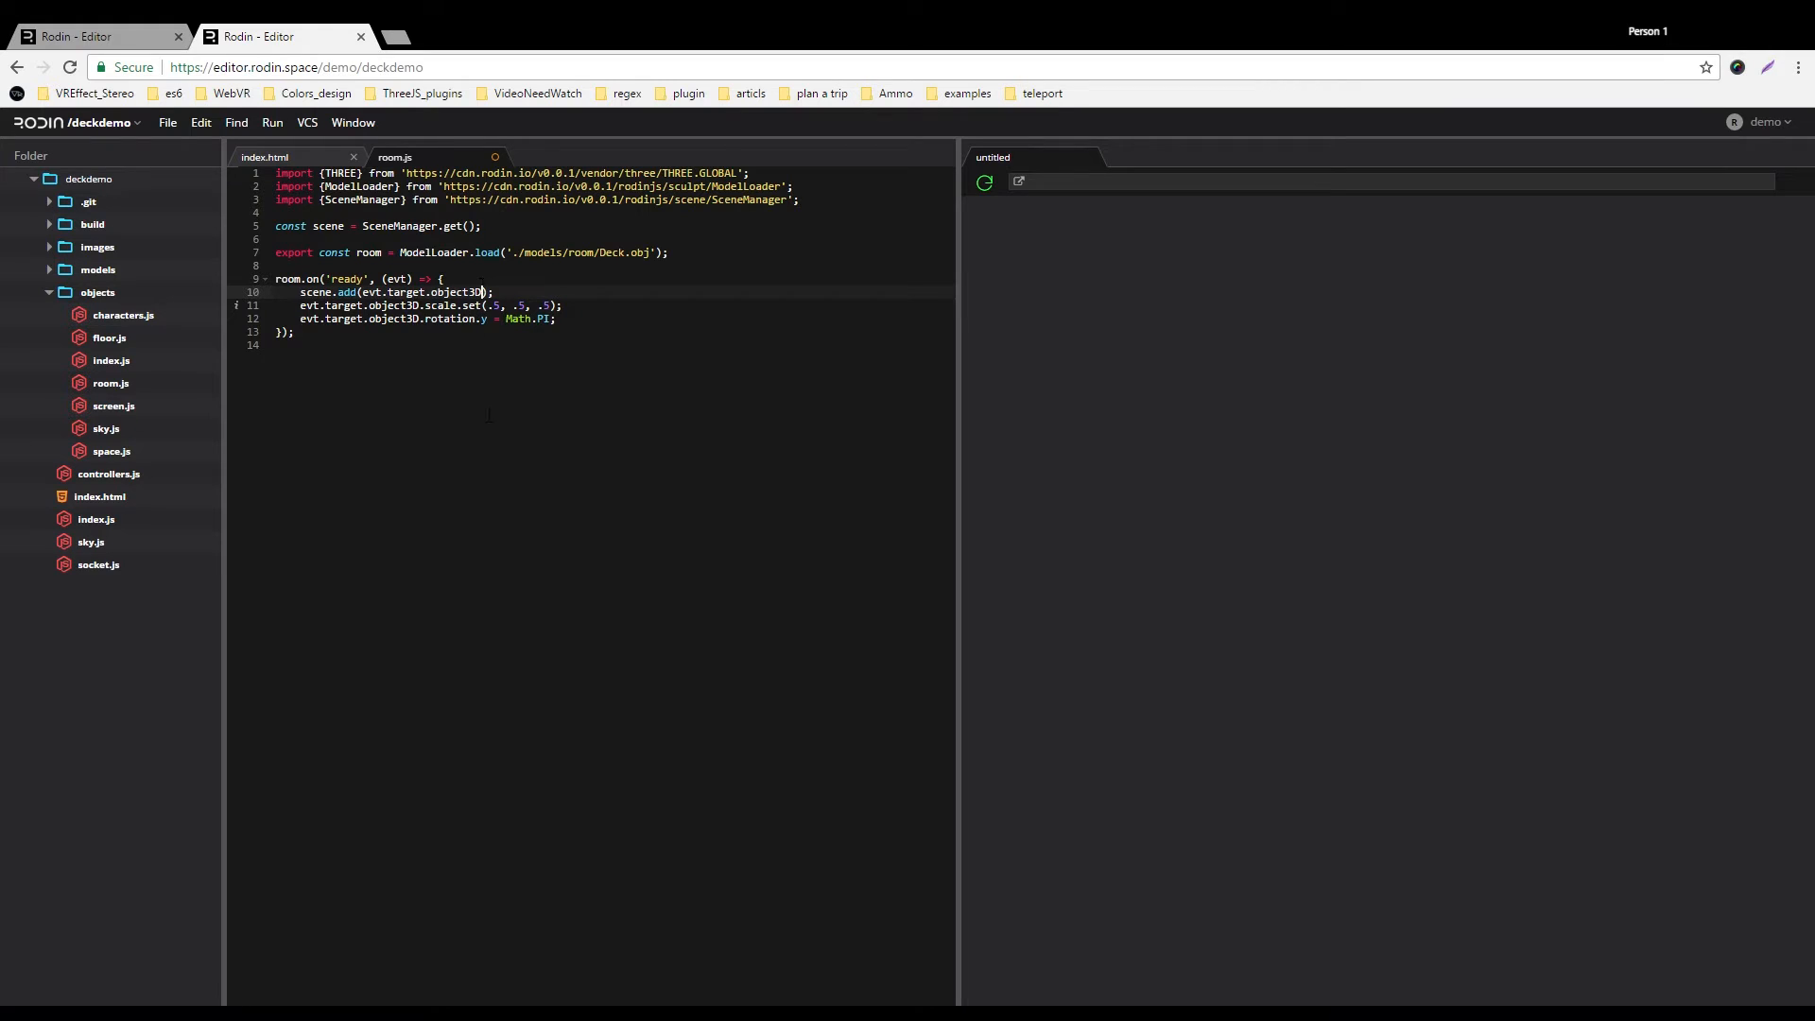